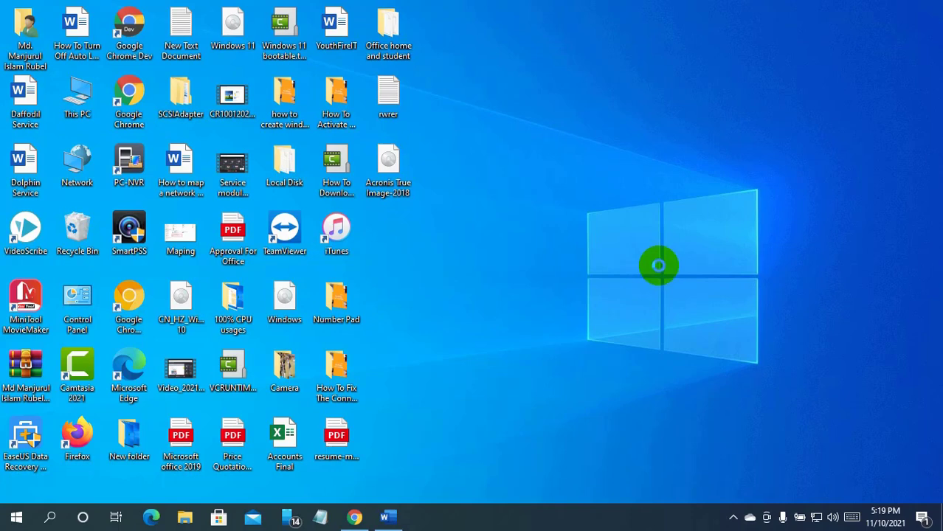
- Refresh the desktop from its shortcut menu
right_click(658, 266)
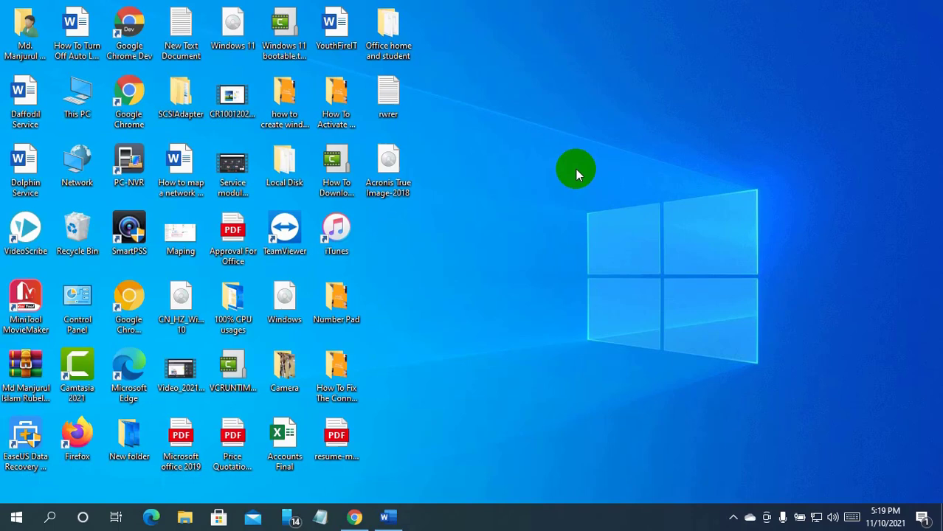
right_click(577, 168)
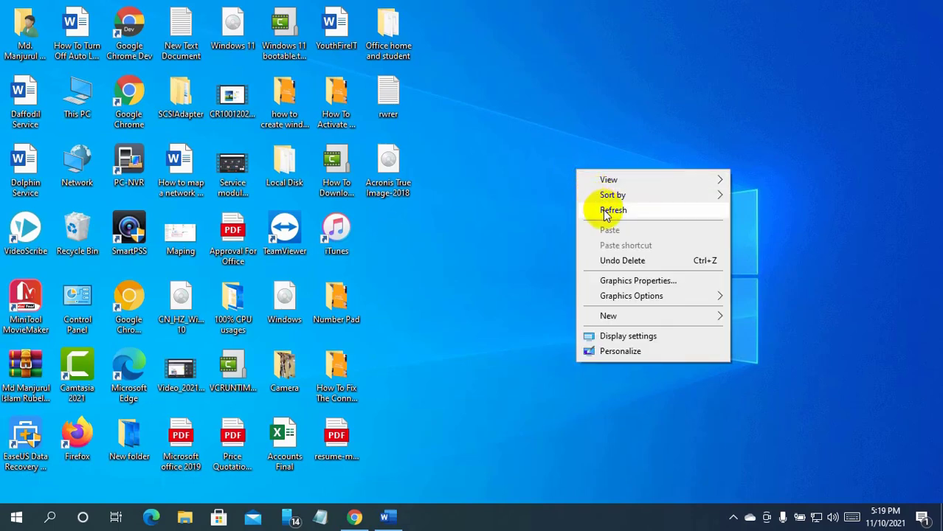
left_click(613, 210)
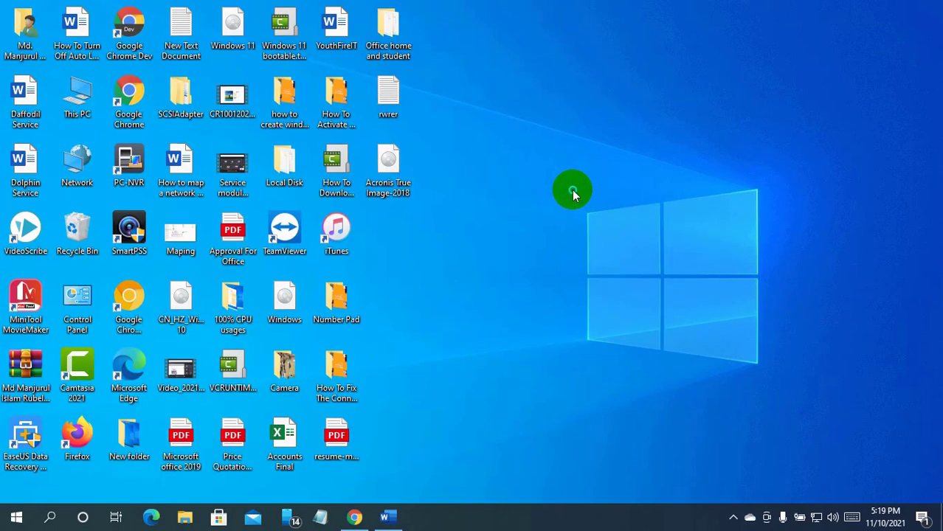
mouse_move(617, 234)
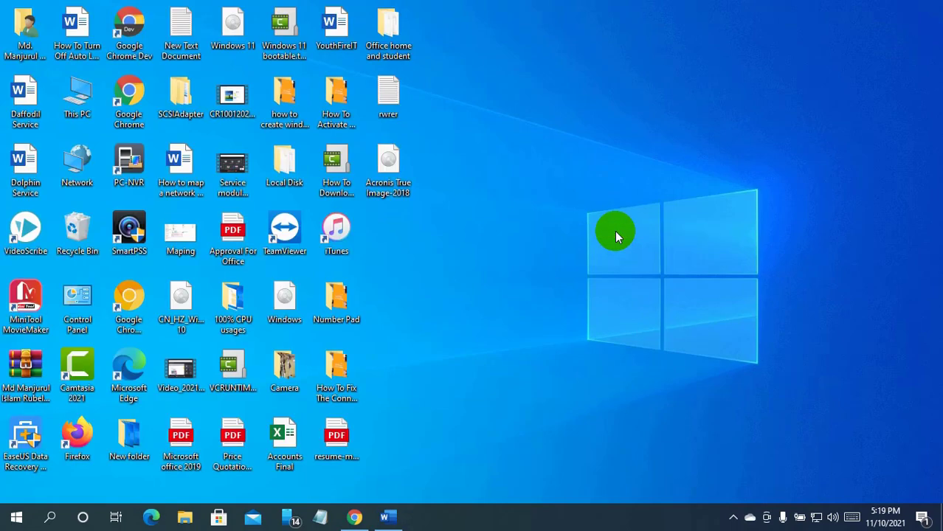
- Launch Task Manager from the taskbar and expand the Google Chrome group into its processes
right_click(493, 520)
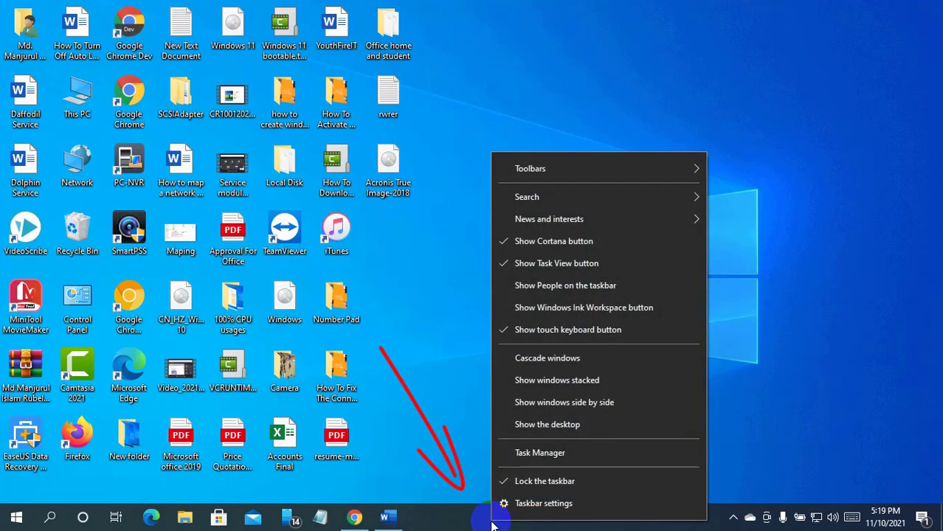
mouse_move(540, 451)
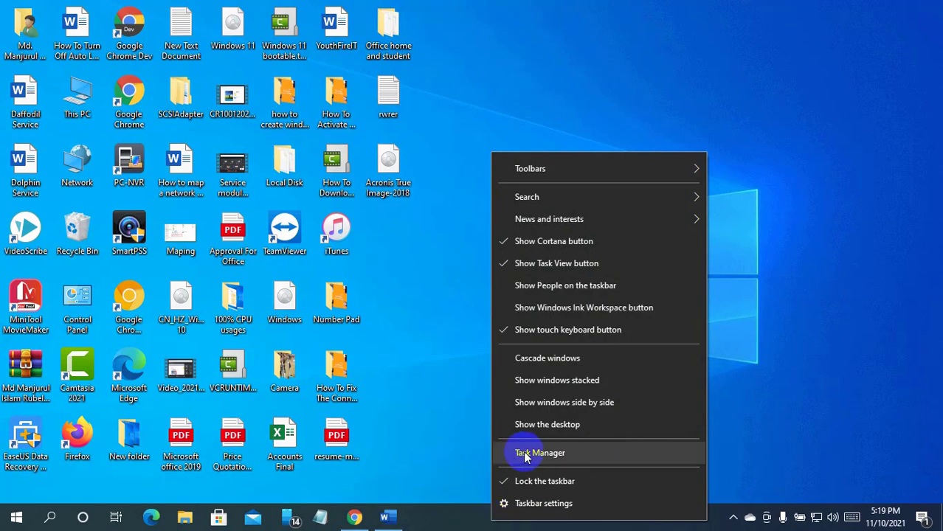
left_click(540, 452)
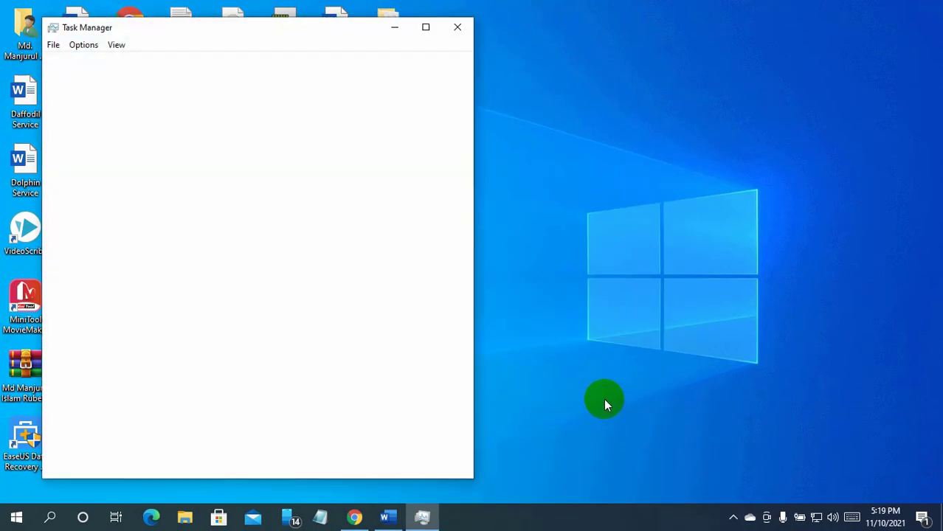
left_click(89, 461)
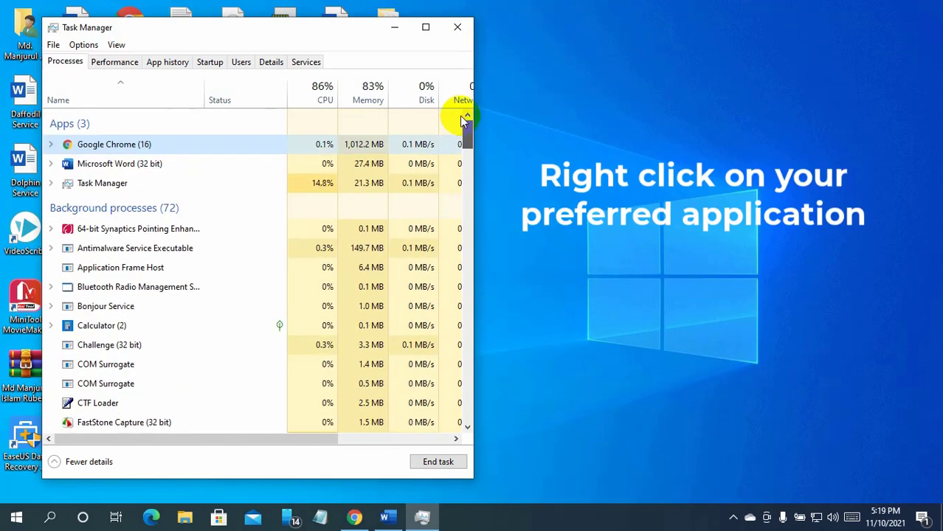
left_click(50, 144)
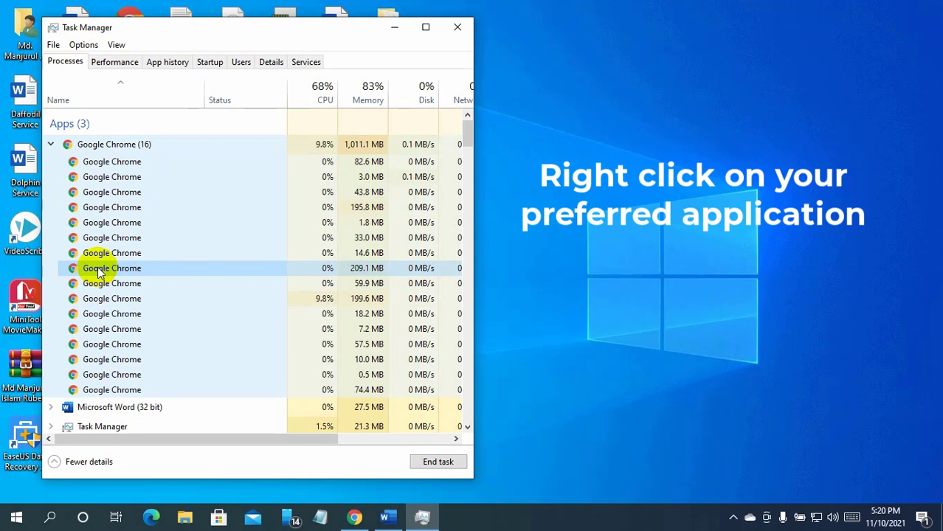
- Go to details for a Chrome process and bring up the actions for chrome.exe (PID 9736)
right_click(112, 269)
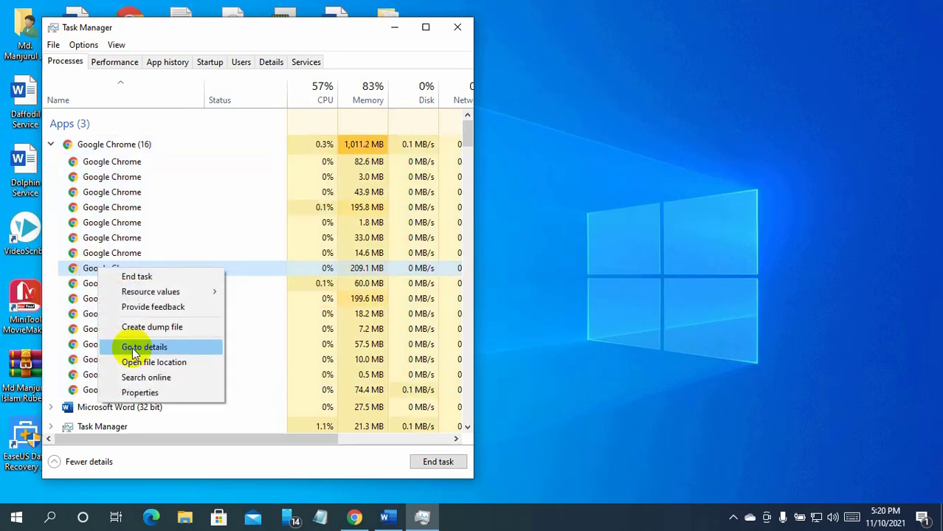
left_click(145, 347)
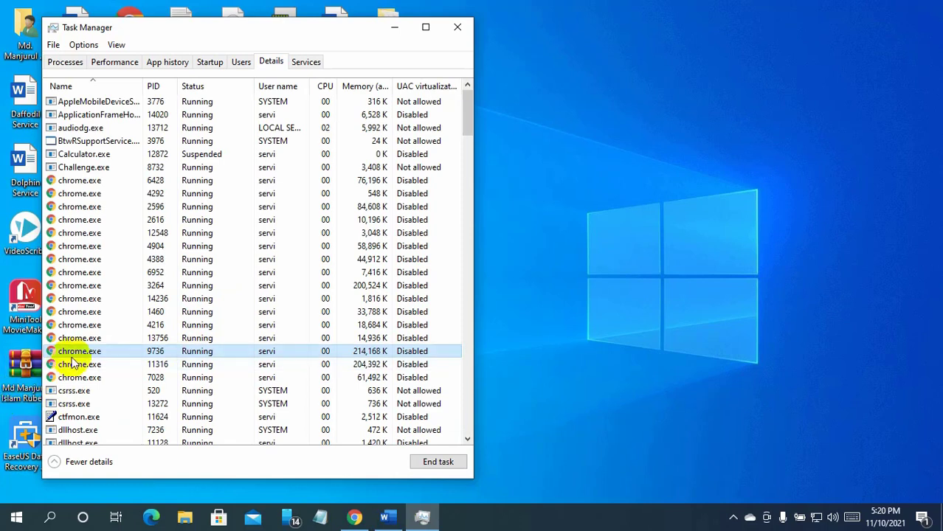
mouse_move(431, 354)
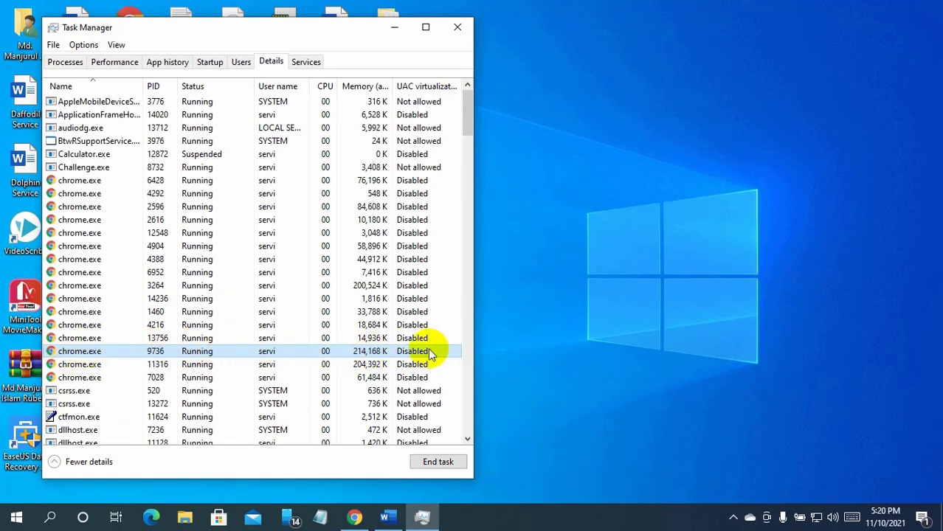
mouse_move(80, 351)
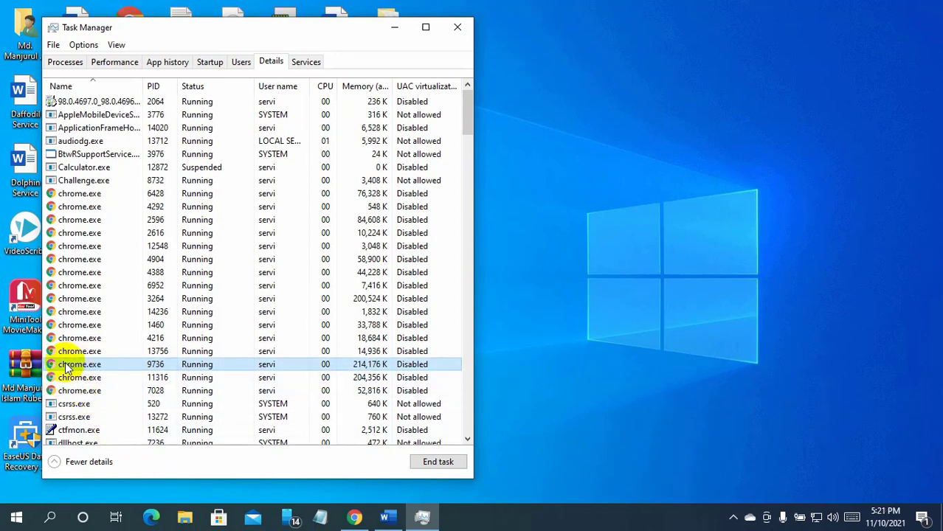
right_click(80, 363)
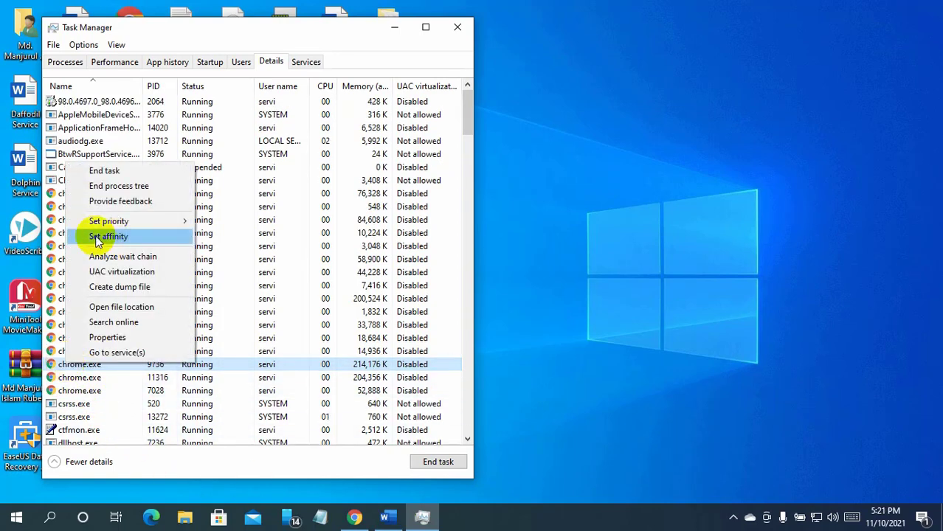
- Set chrome.exe's affinity to CPU 0 and CPU 1 only and confirm with OK
left_click(108, 236)
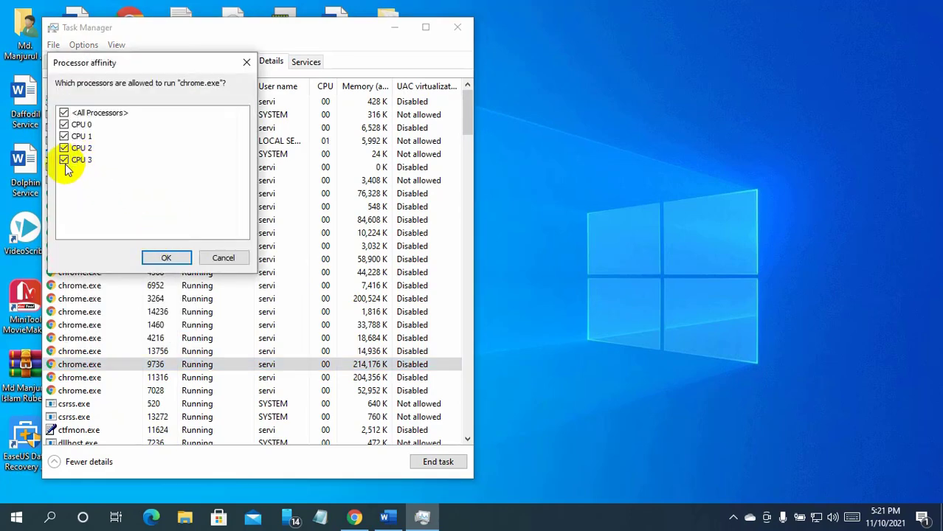
left_click(64, 112)
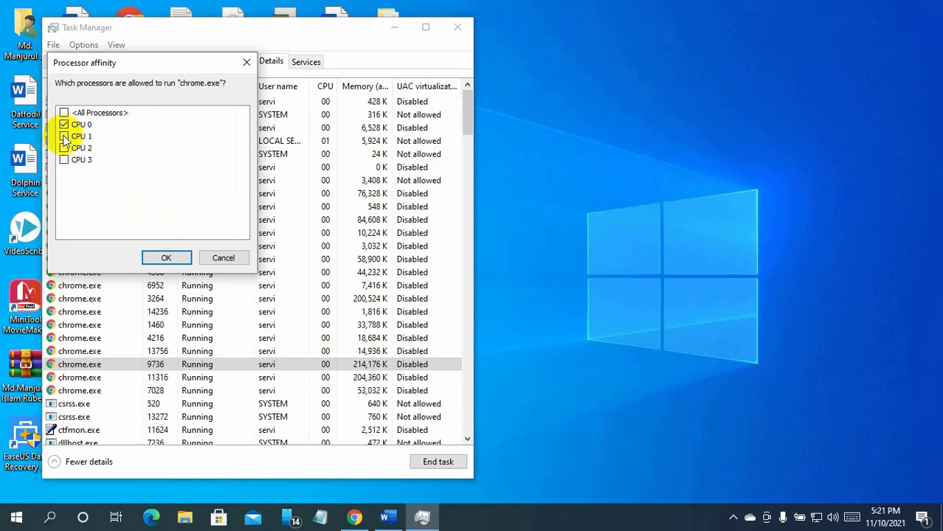
left_click(65, 124)
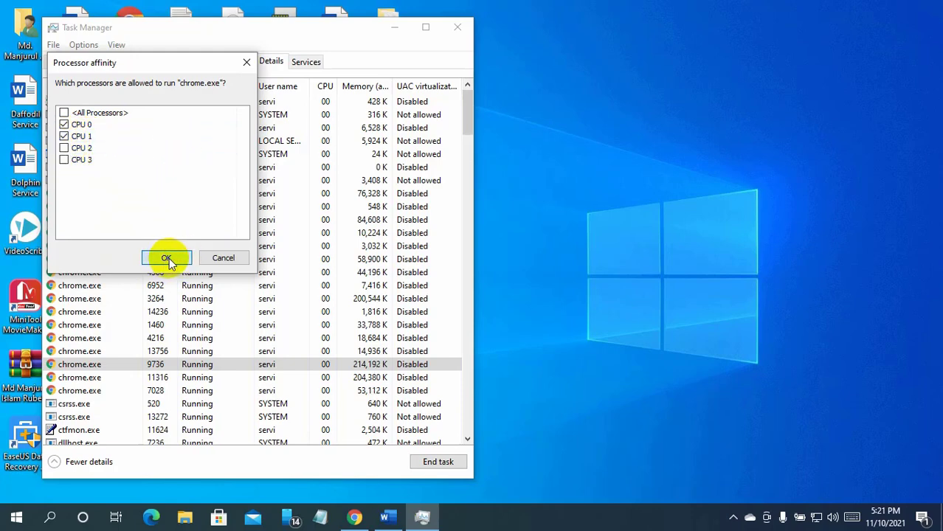
left_click(165, 257)
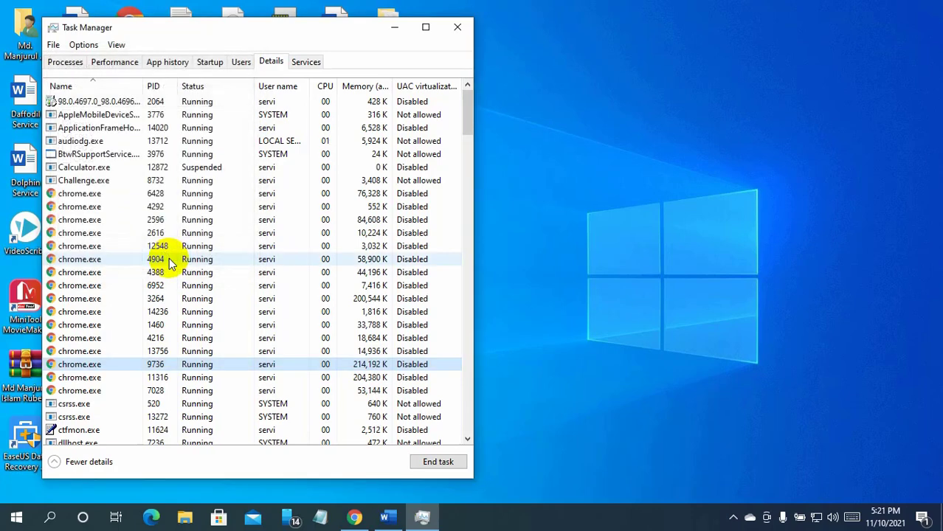
mouse_move(269, 245)
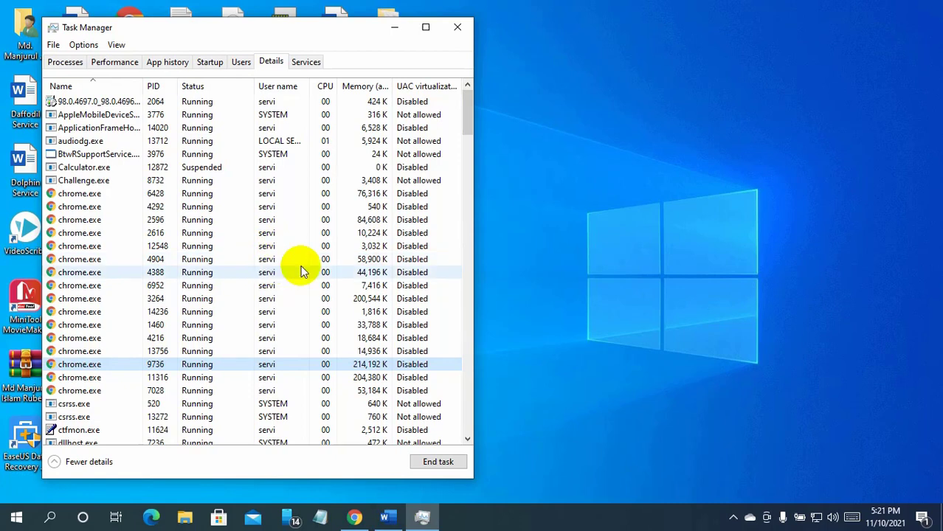
mouse_move(538, 288)
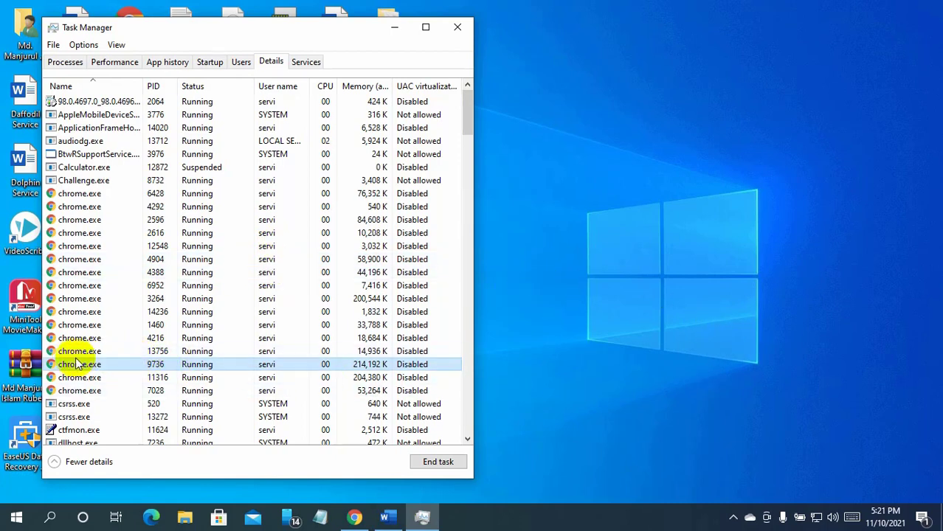
- Bring up the actions for chrome.exe (PID 9736) again to change its priority
right_click(80, 363)
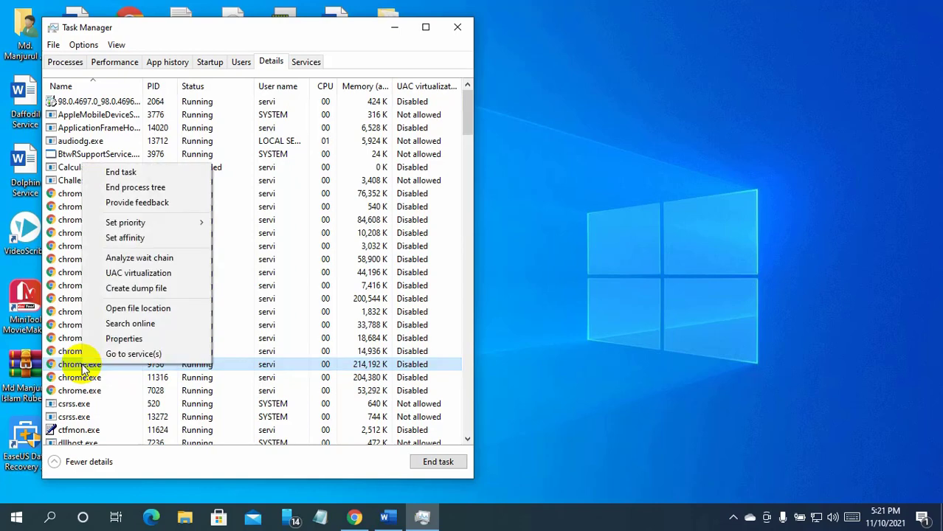
mouse_move(125, 238)
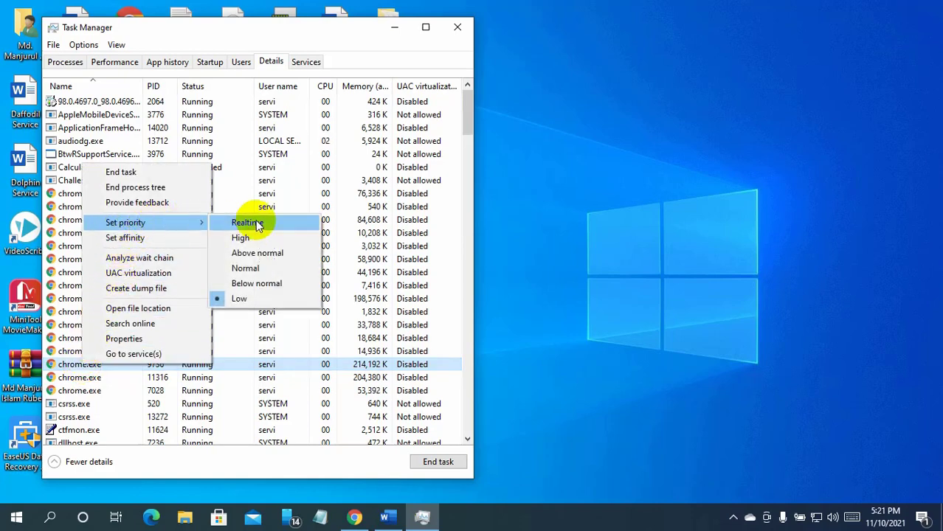
mouse_move(279, 220)
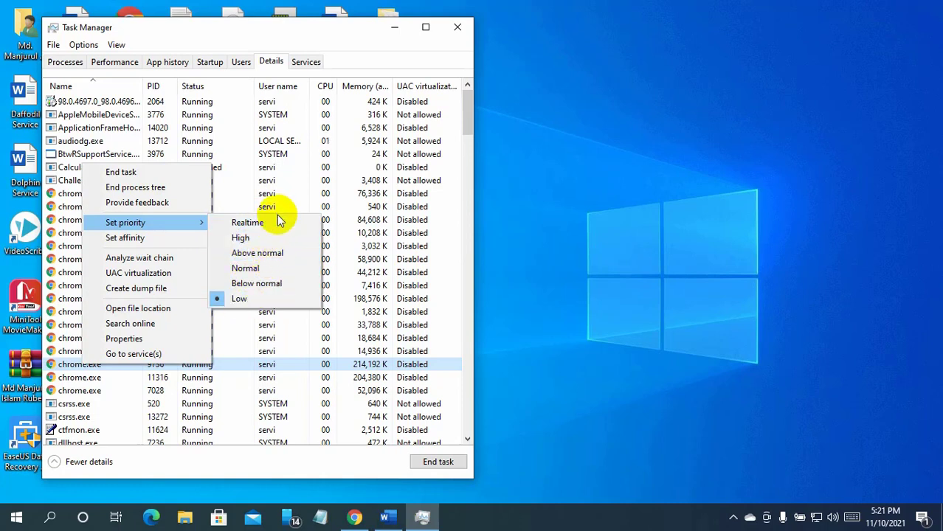
mouse_move(272, 237)
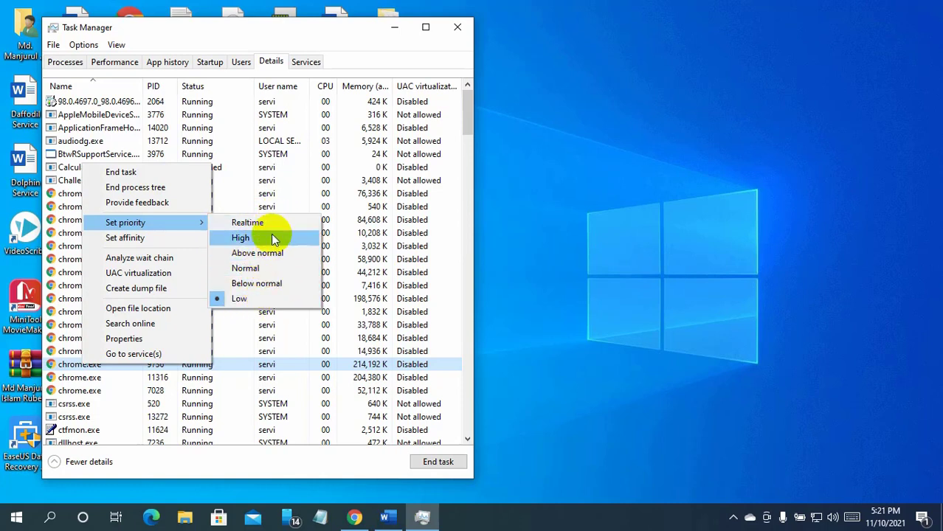
mouse_move(269, 222)
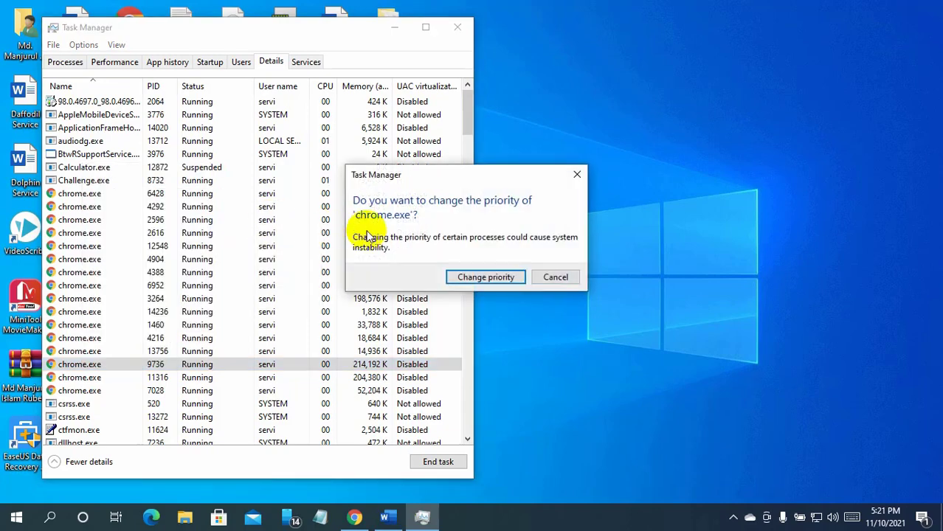
mouse_move(485, 278)
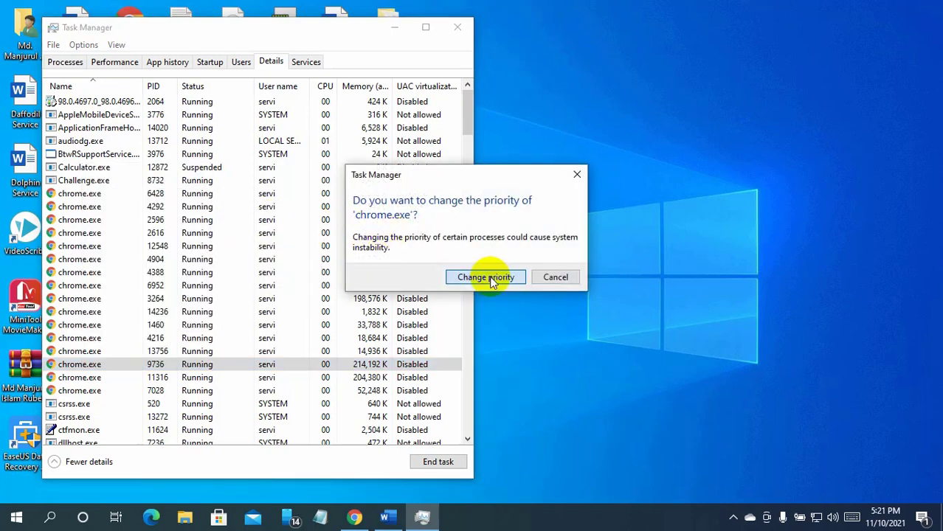
- Confirm raising chrome.exe's priority to High in the warning dialog
left_click(484, 278)
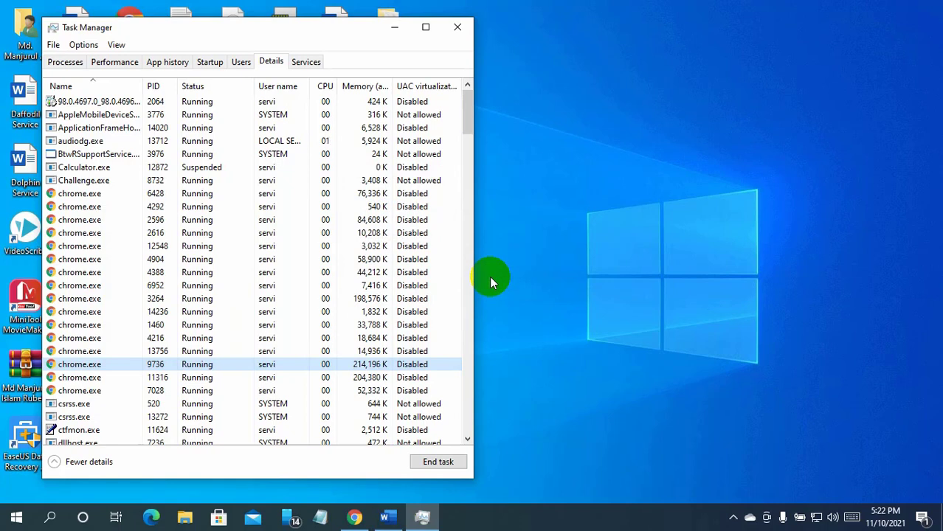
mouse_move(490, 257)
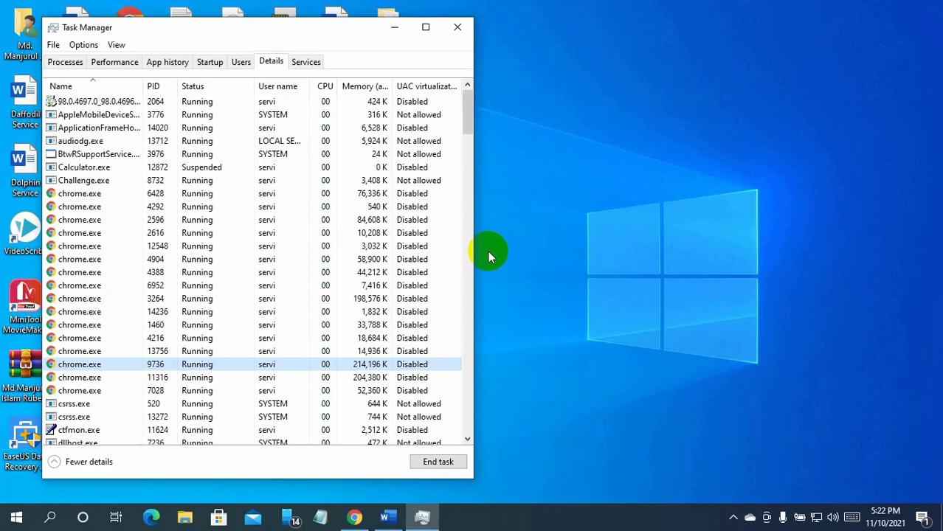